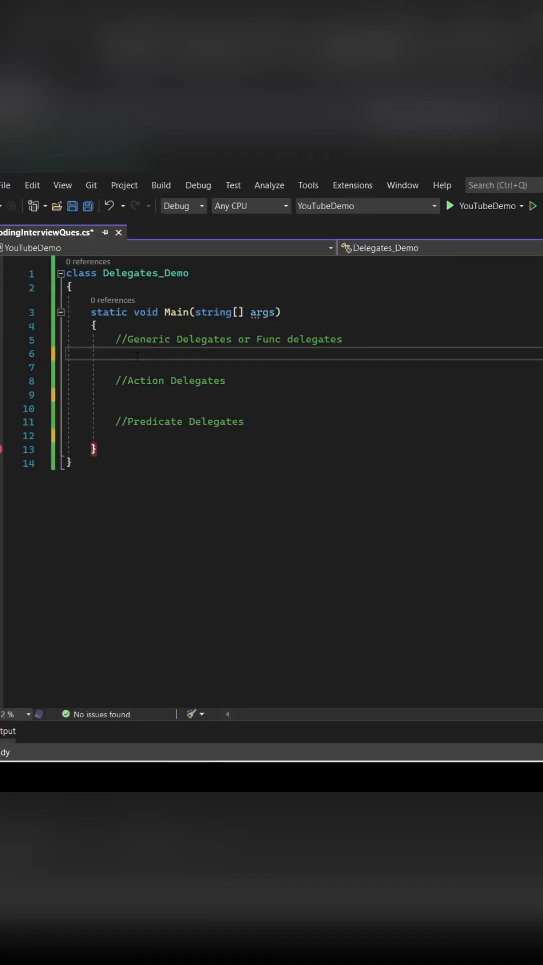
Define the Func<double,double> areaCircle lambda, compute area for radius 7, print it, then start the build.
text(Func<double,double> areaCircle =r=>)
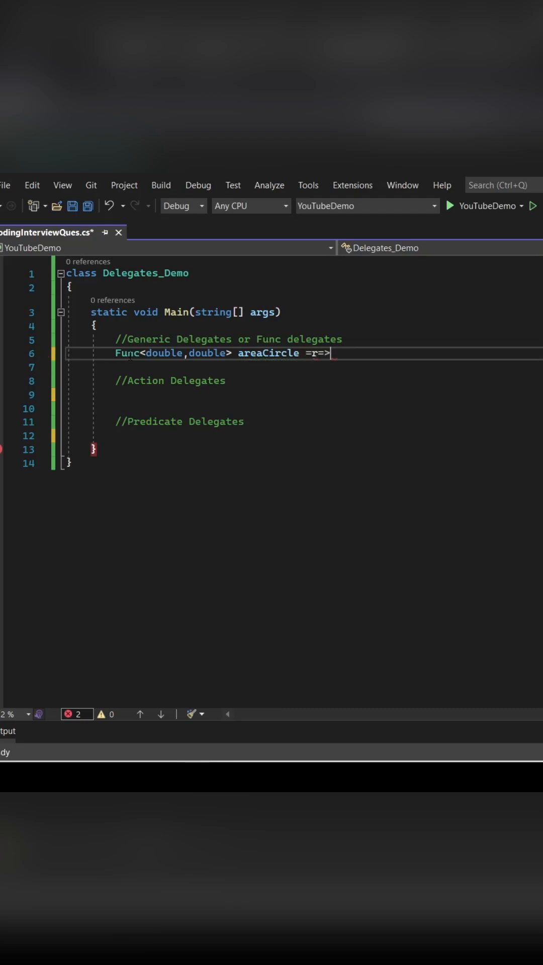
text(Math.PI * r * (r - 1) / (r -)
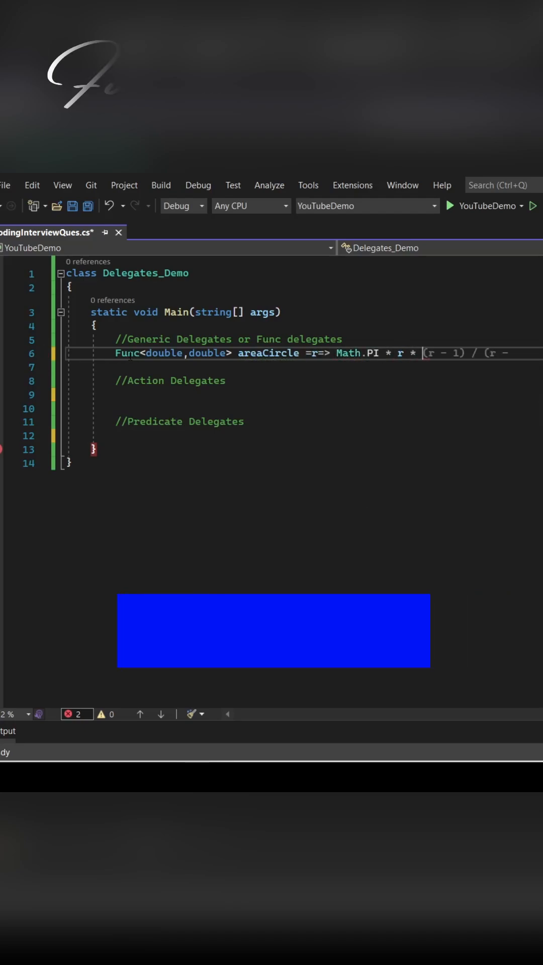
text(double area =)
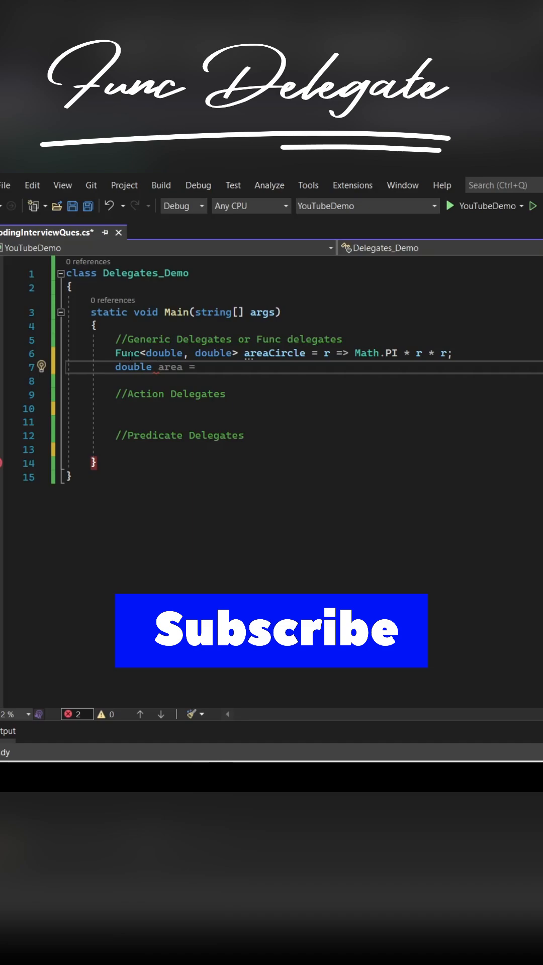
text(ar)
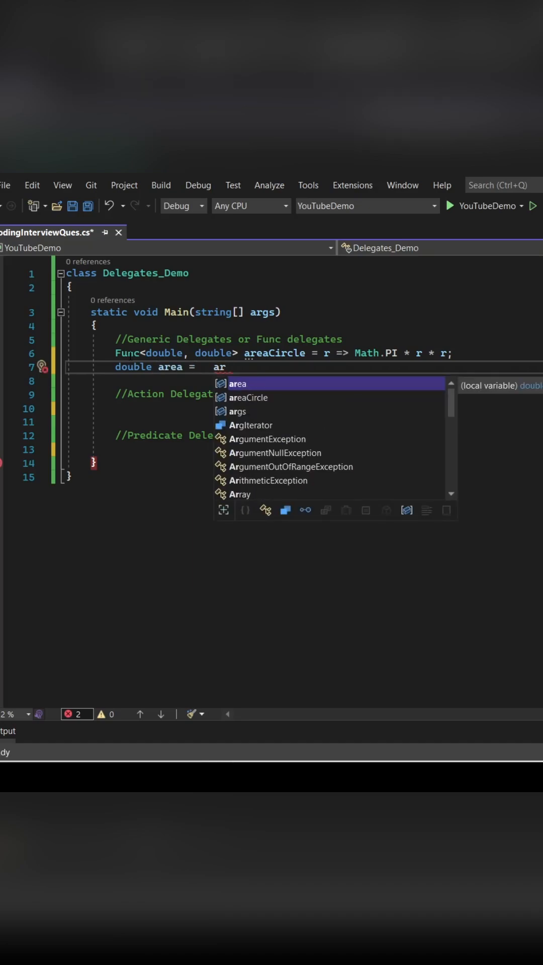
text(eaCircle(7);)
click(305, 381)
text(Console.WriteLine();)
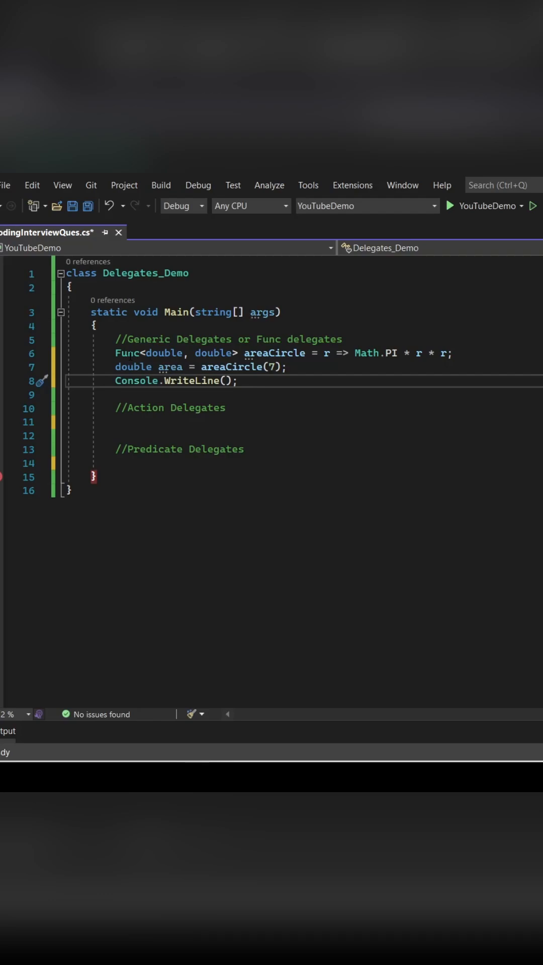
text(area)
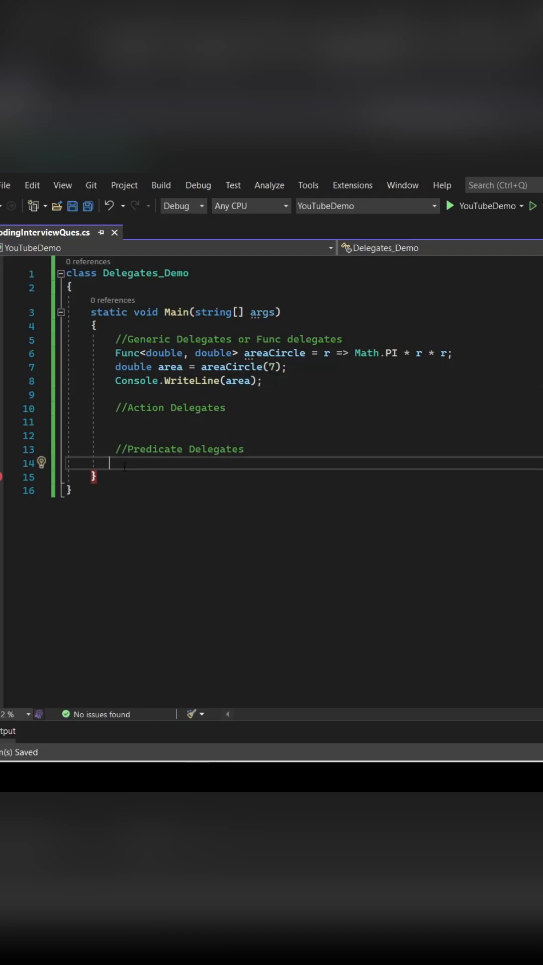
text(Console.ReadLine();)
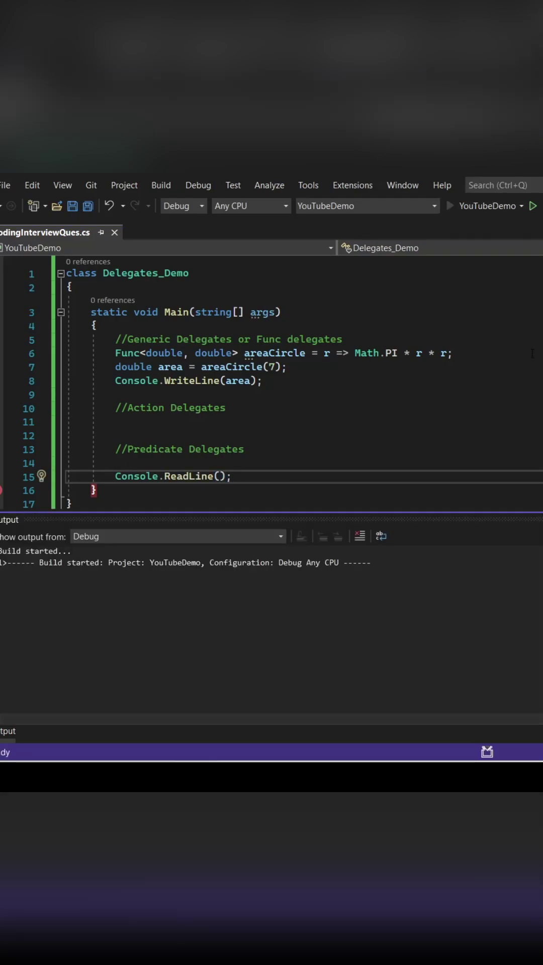
Add the Action<string> printNames delegate, call it with "pankaj", and begin the checkLength Predicate.
text(A)
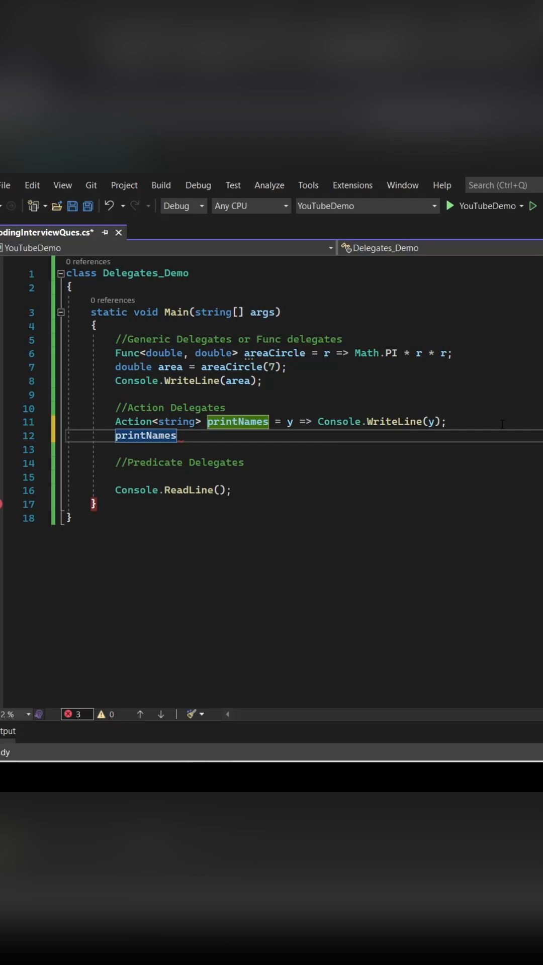
text(("pankaj");)
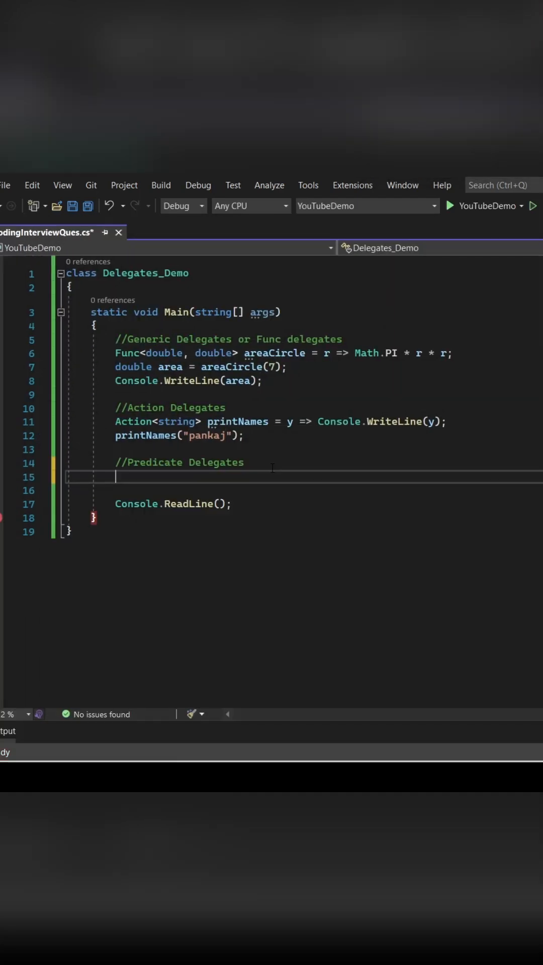
text(Predicate<string> checkLength = (x, y) =>)
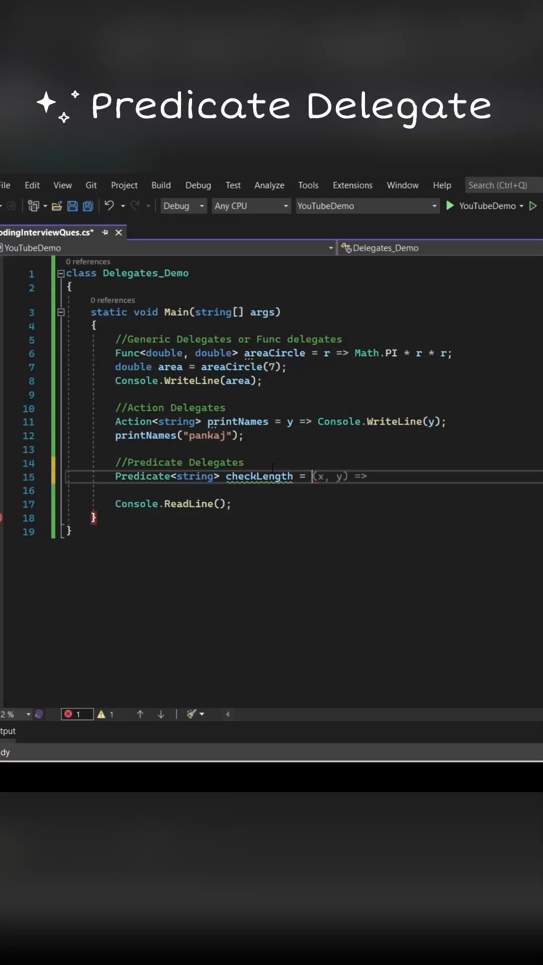
Finish the checkLength length lambda and store its result for "Pankaj" in resultTrue.
text(x => x.Length > 0;)
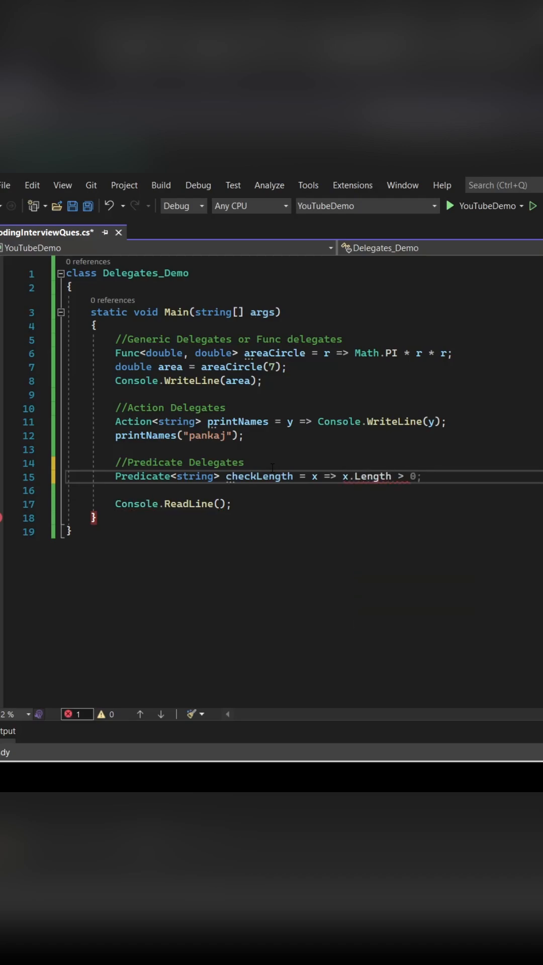
text(var resultTr)
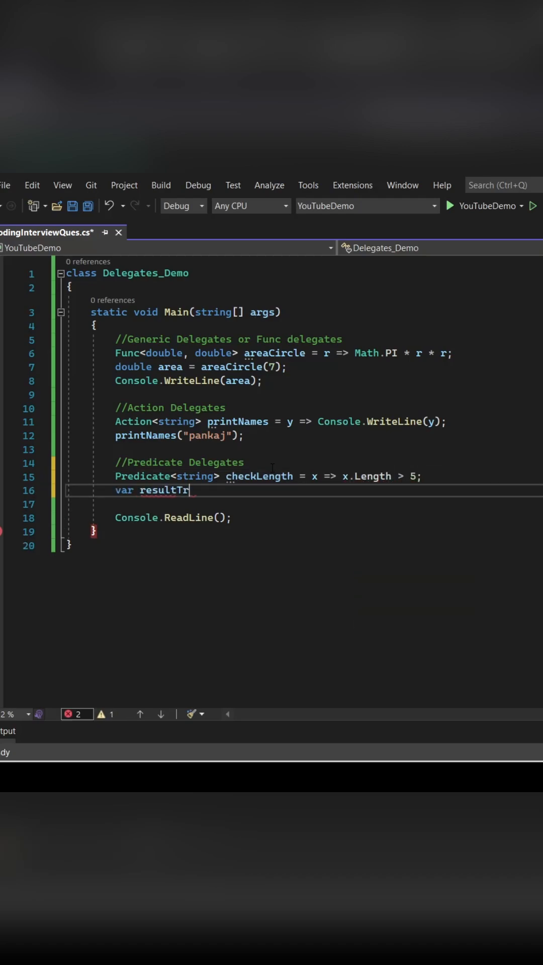
text(ue = checkLength("Panka")
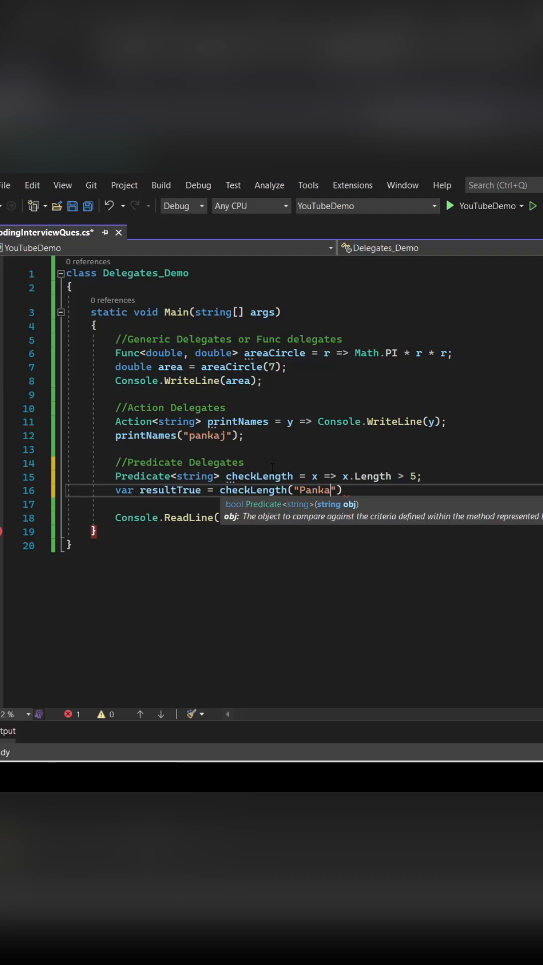
text(j");)
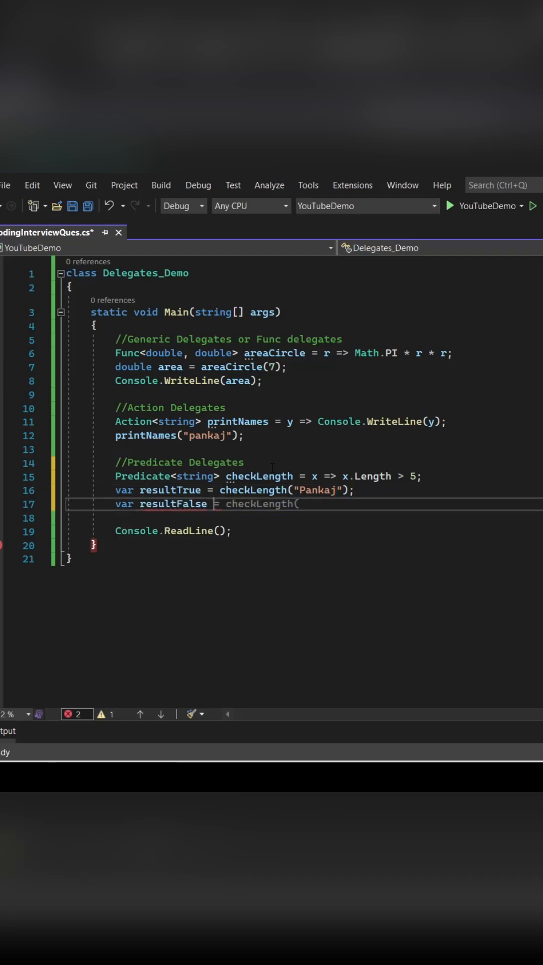
Test checkLength with "Goa", print both results in an interpolated line, and run the program.
text("Goa");)
text(Console.WriteLine($"Result1 is {resultTrue}");)
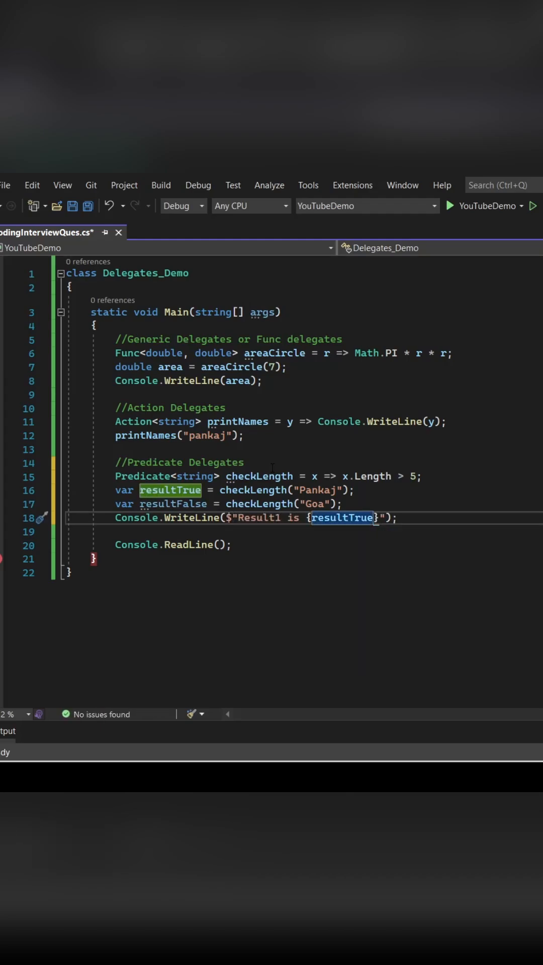
text(and Result2 is {resultFalse)
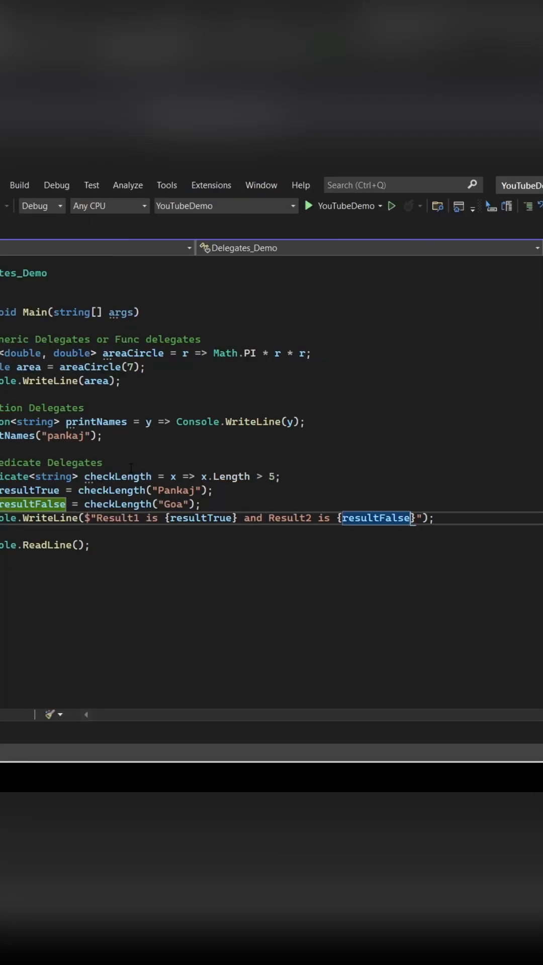
click(309, 205)
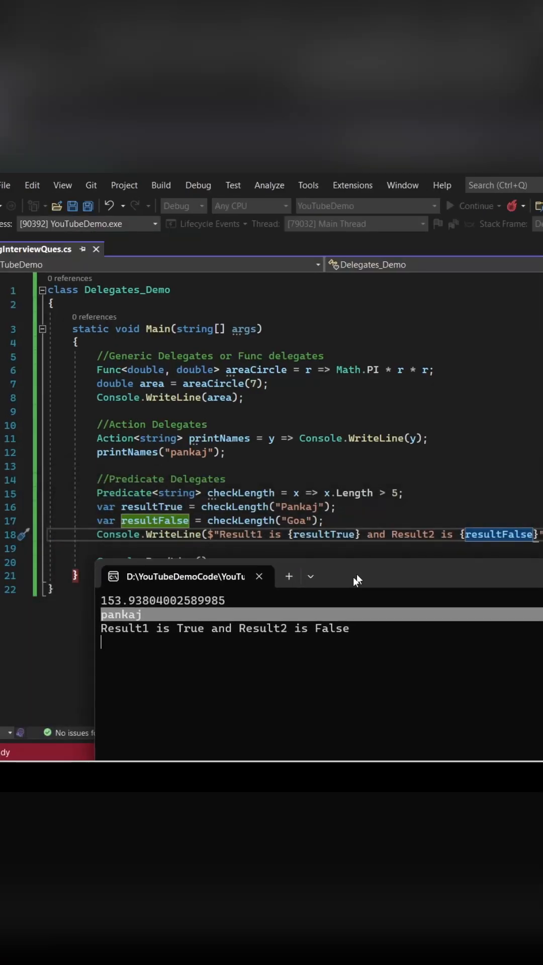